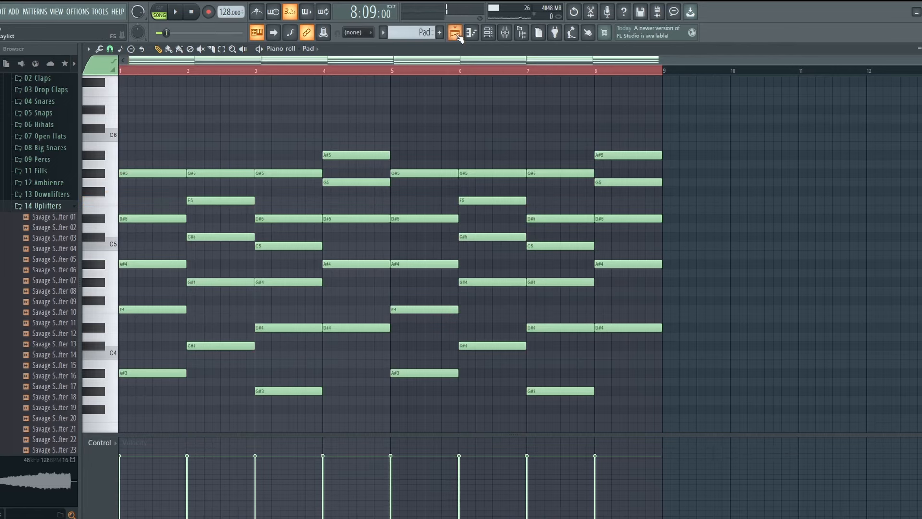
Return to the Playlist with the Channel rack, start playback, and open the Pad synth.
{"action": "left_click", "coordinate": [471, 32]}
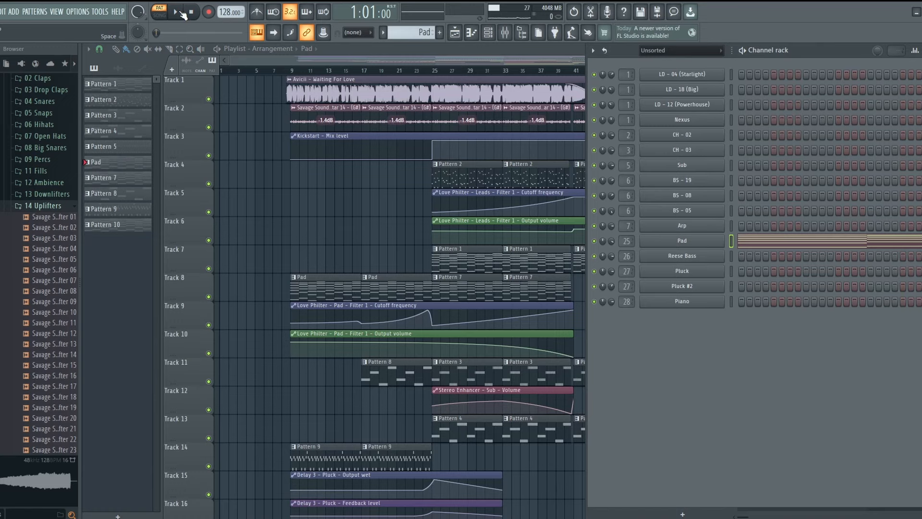
{"action": "left_click", "coordinate": [157, 11]}
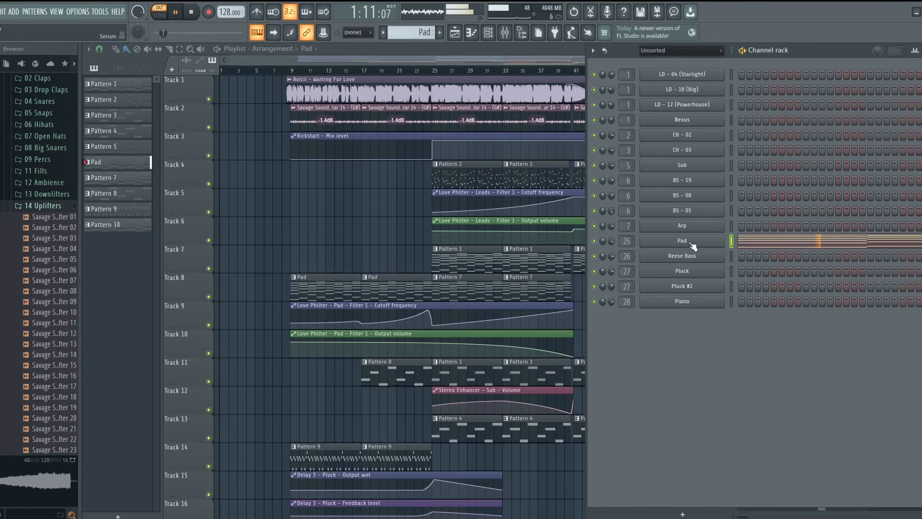
{"action": "double_click", "coordinate": [681, 240]}
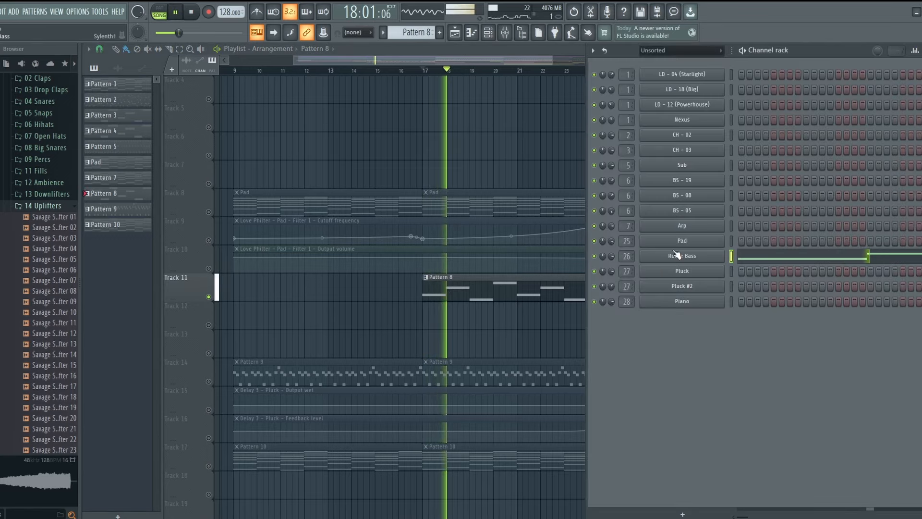
Open the Reese Bass channel's Sylenth1 window showing the BS 17 (Reese) preset.
{"action": "left_click", "coordinate": [681, 255]}
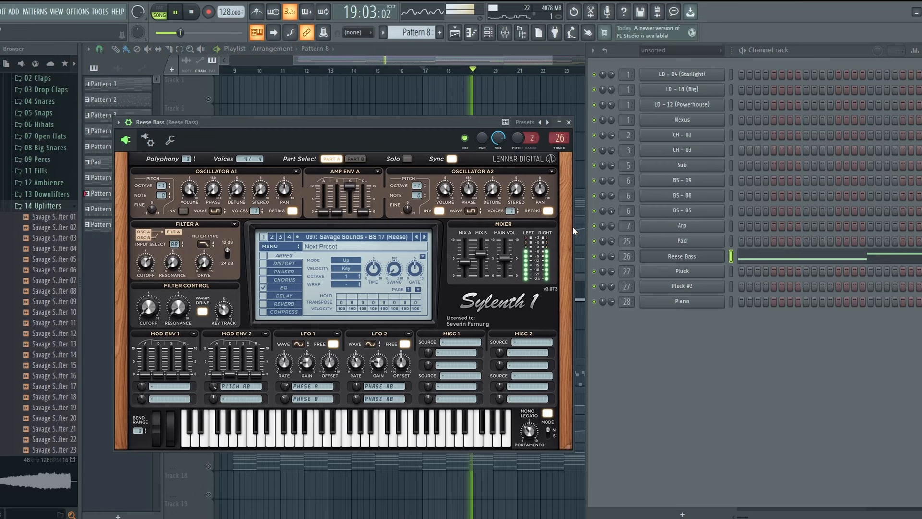
{"action": "left_click", "coordinate": [568, 123]}
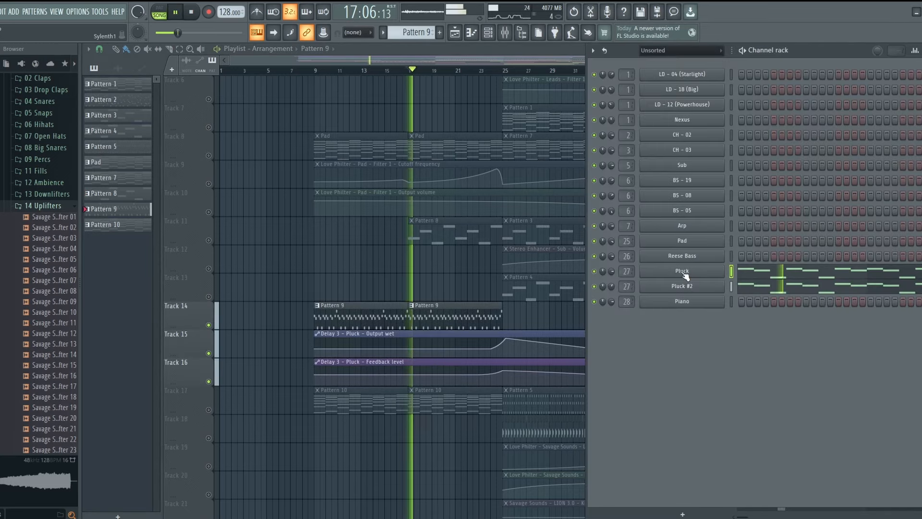
{"action": "left_click", "coordinate": [682, 271]}
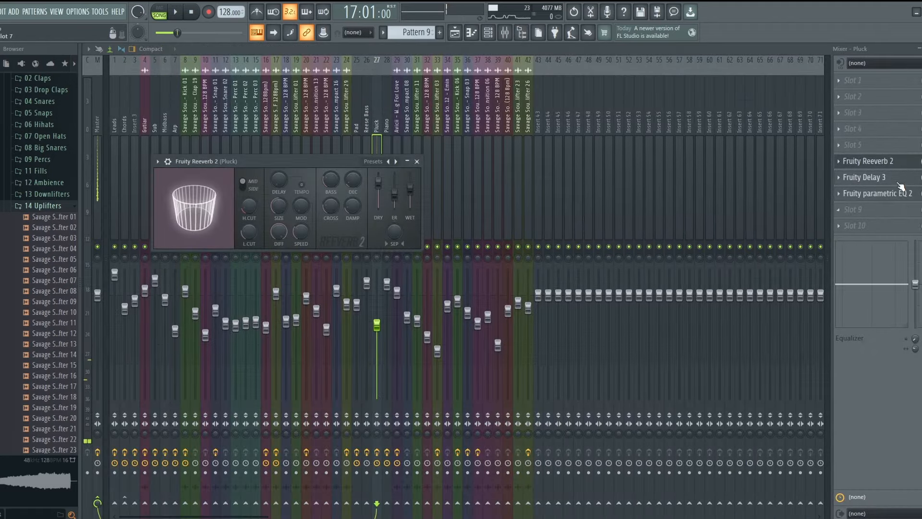
{"action": "left_click", "coordinate": [417, 162]}
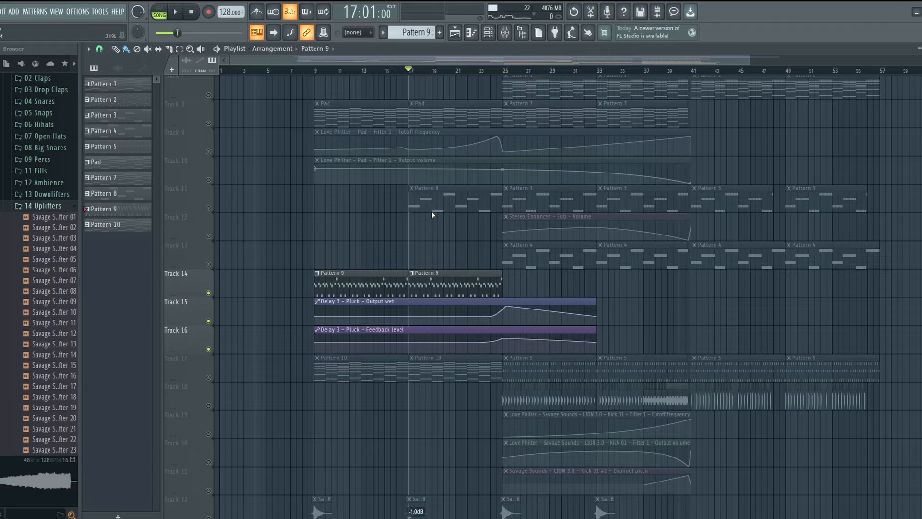
Solo Track 17, then show the Piano's Spitfire Soft Piano and Fruity parametric EQ 2.
{"action": "scroll", "scroll_direction": "down", "scroll_amount": 3}
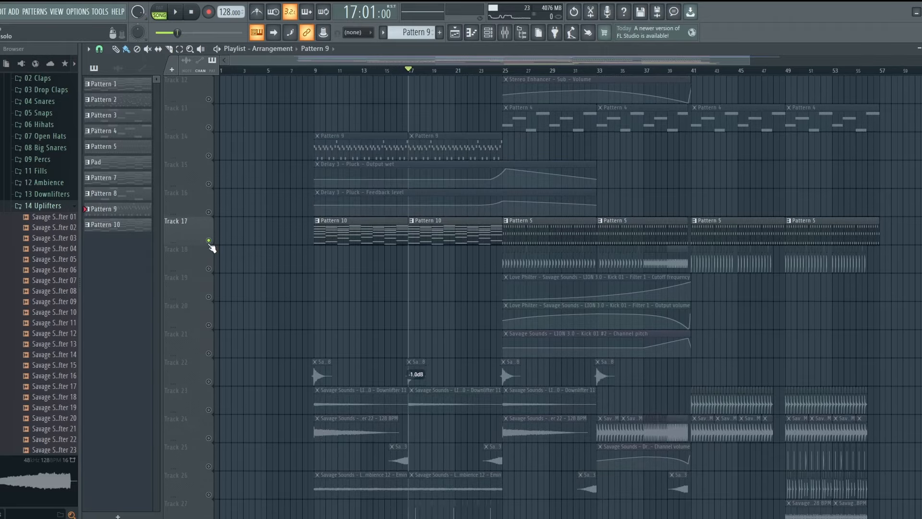
{"action": "left_click", "coordinate": [176, 11]}
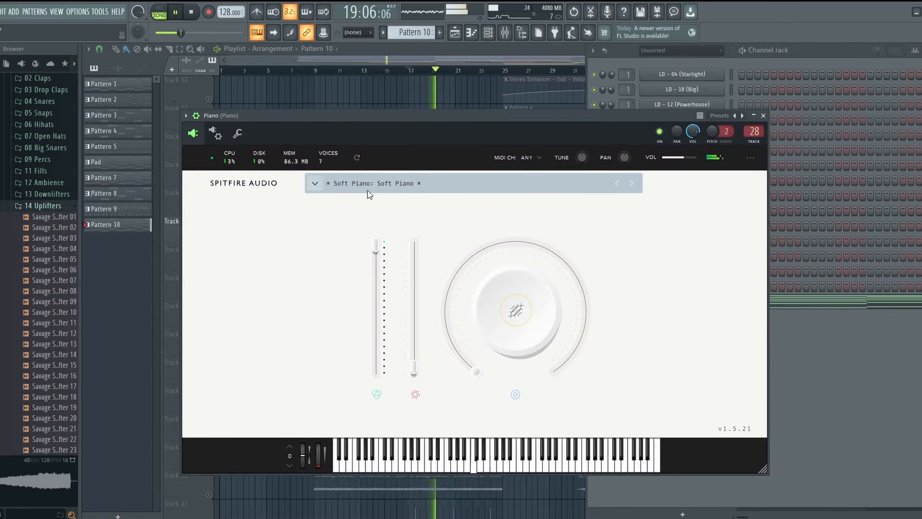
{"action": "left_click", "coordinate": [505, 32]}
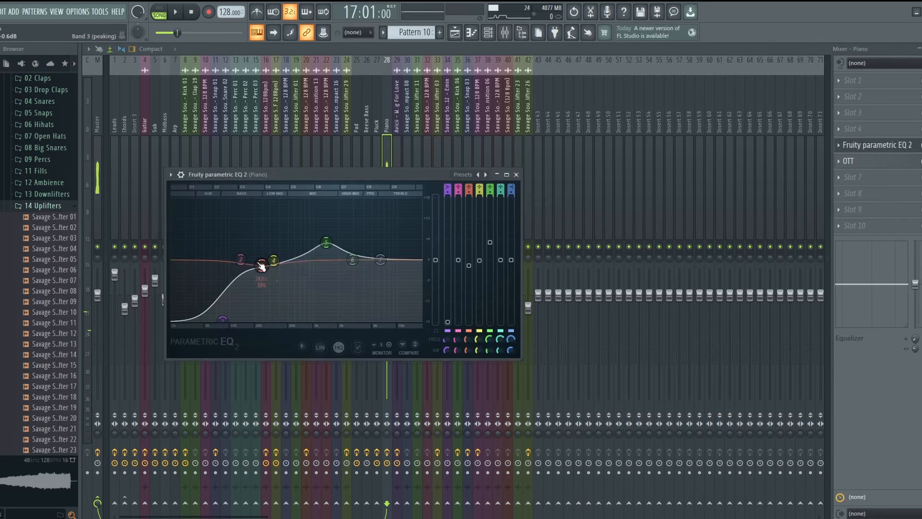
{"action": "left_click", "coordinate": [516, 174]}
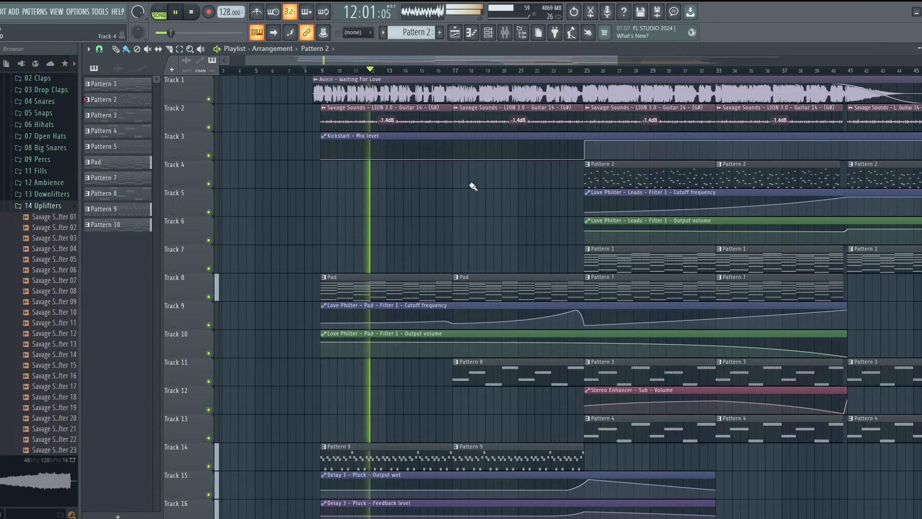
{"action": "scroll", "scroll_direction": "down", "scroll_amount": 3}
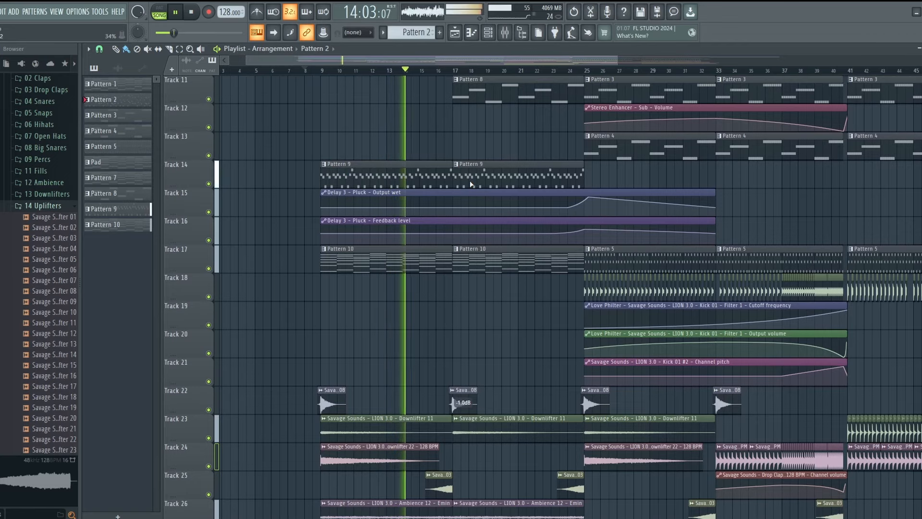
{"action": "scroll", "scroll_direction": "down", "scroll_amount": 3}
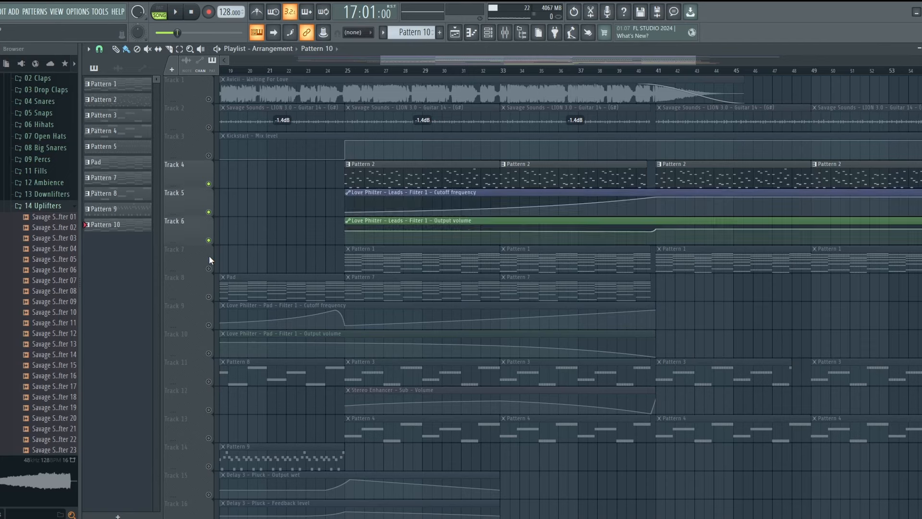
Solo the lead tracks, then the Pad with its Love Philter automation tracks 8–10.
{"action": "left_click", "coordinate": [345, 70]}
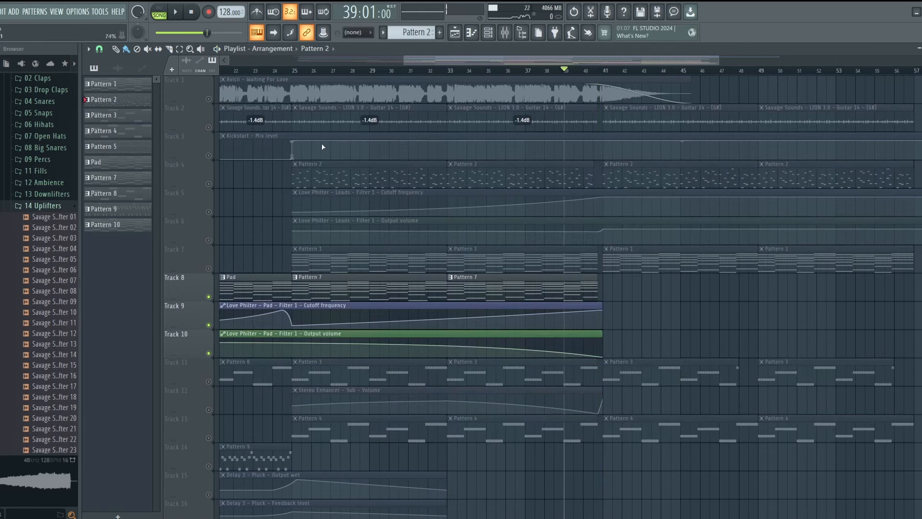
{"action": "left_click", "coordinate": [176, 11]}
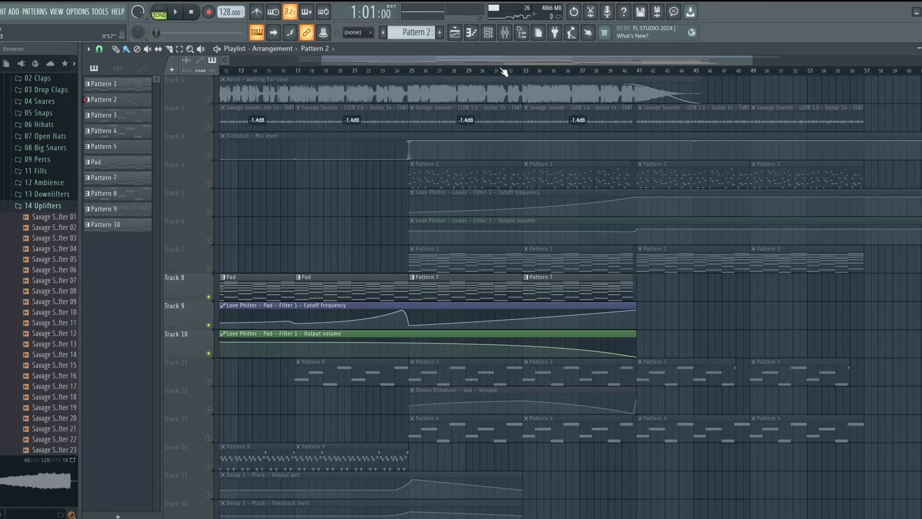
{"action": "scroll", "scroll_direction": "down", "scroll_amount": 3}
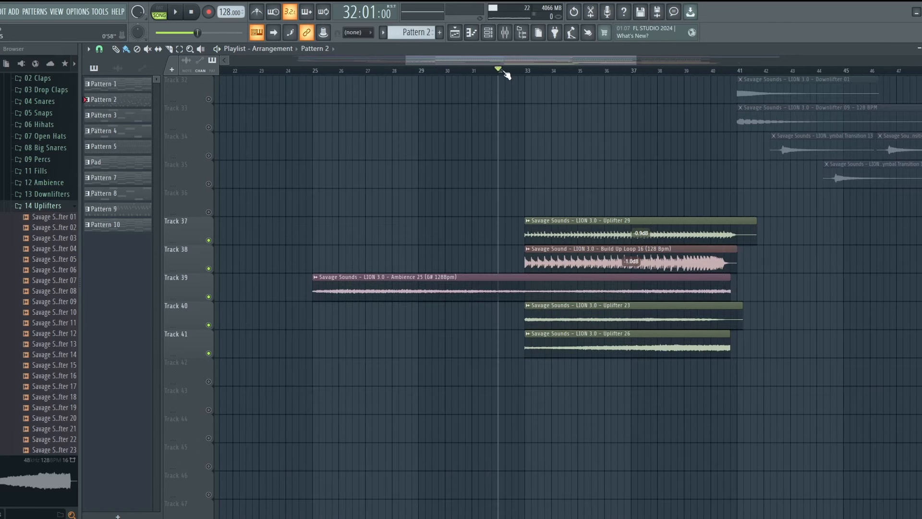
Move the playback position to just before bar 33.
{"action": "left_click", "coordinate": [175, 11]}
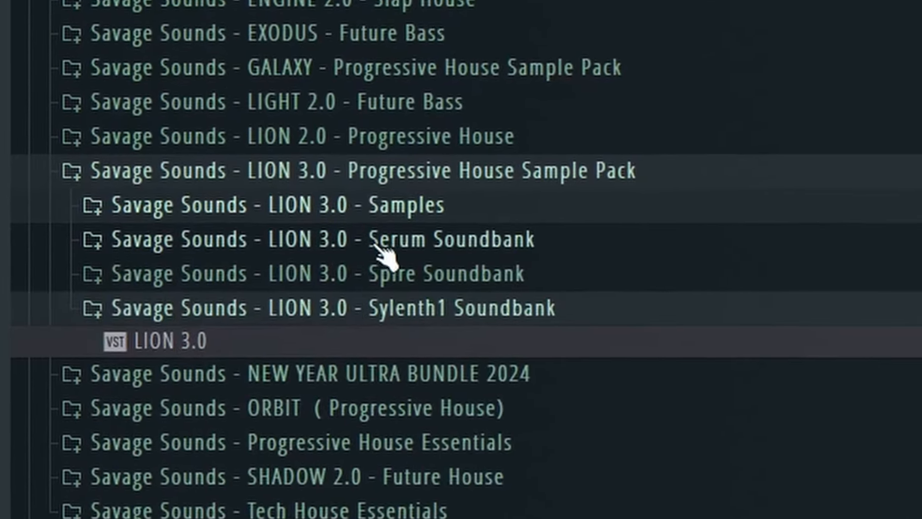
Scroll through the expanded LION 3.0 folder's samples and Serum, Spire, Sylenth1 soundbanks.
{"action": "scroll", "scroll_direction": "down", "scroll_amount": 3}
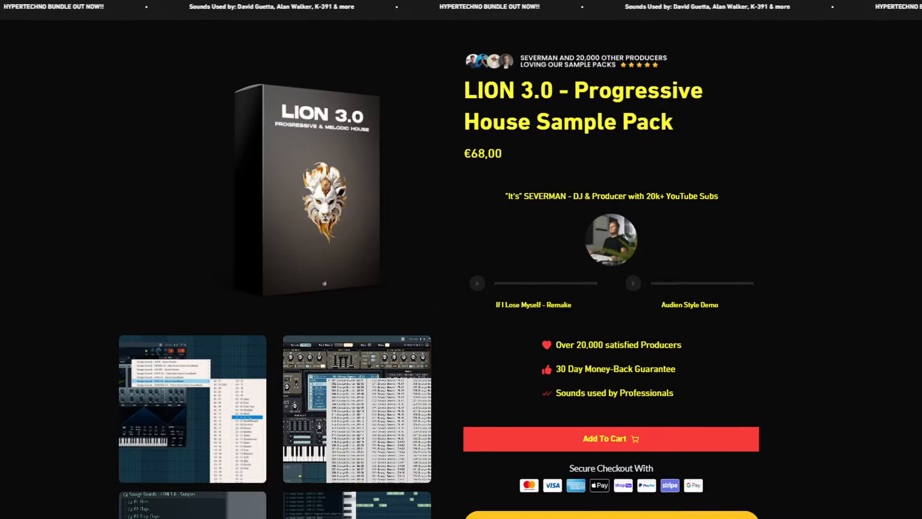
{"action": "scroll", "scroll_direction": "down", "scroll_amount": 3}
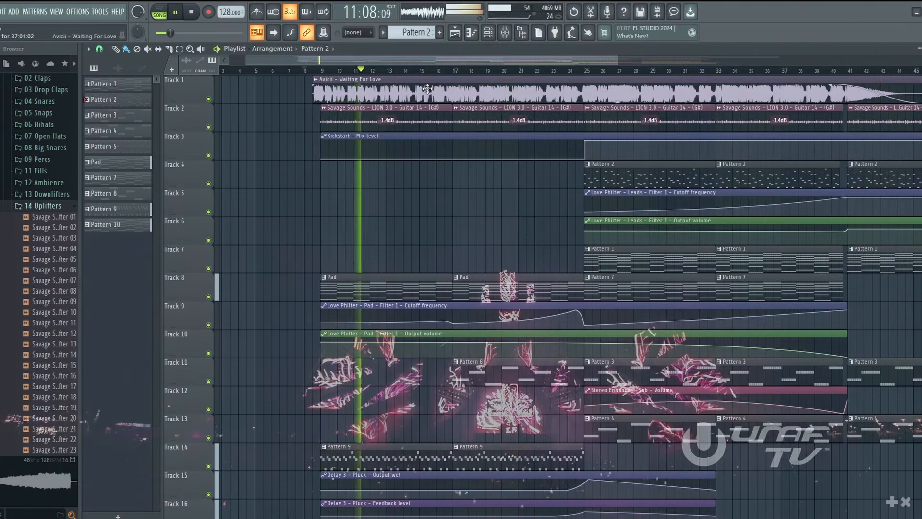
{"action": "scroll", "scroll_direction": "down", "scroll_amount": 3}
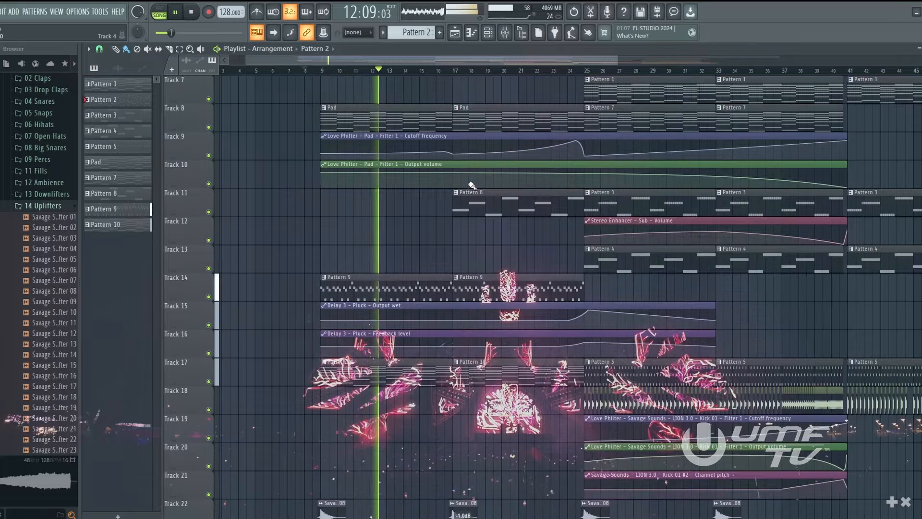